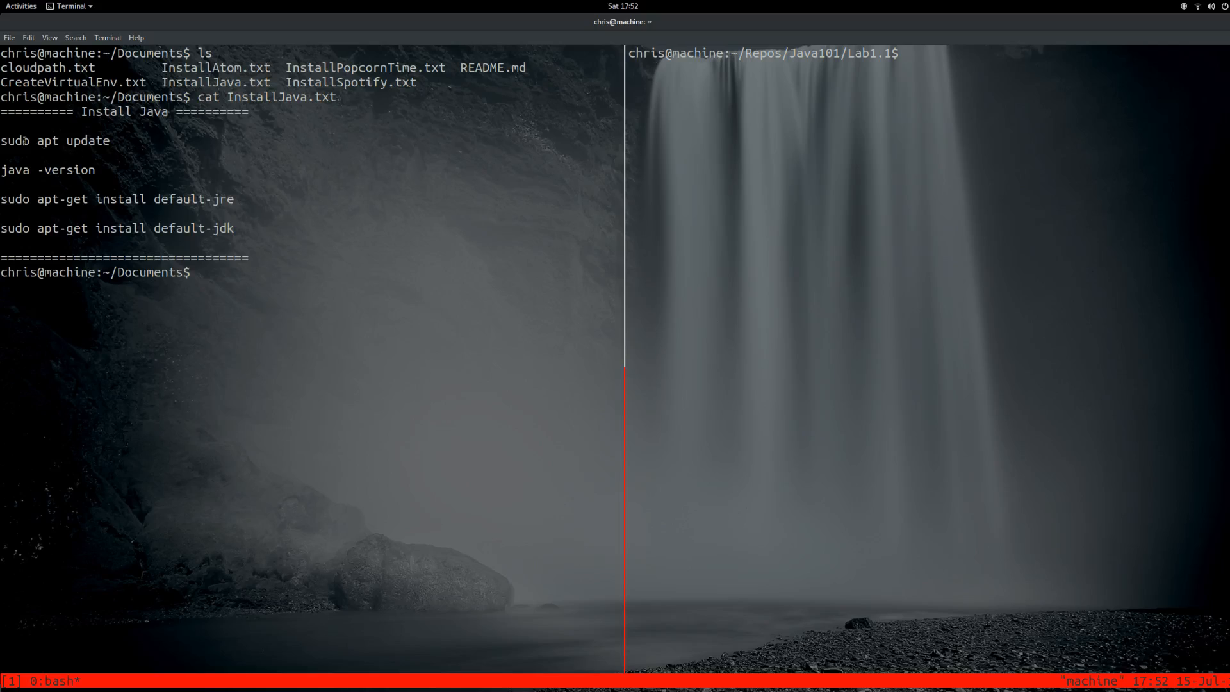
Step: Refresh the package lists with 'sudo apt update' taken from the notes pane
{"action": "triple_click", "coordinate": [55, 141]}
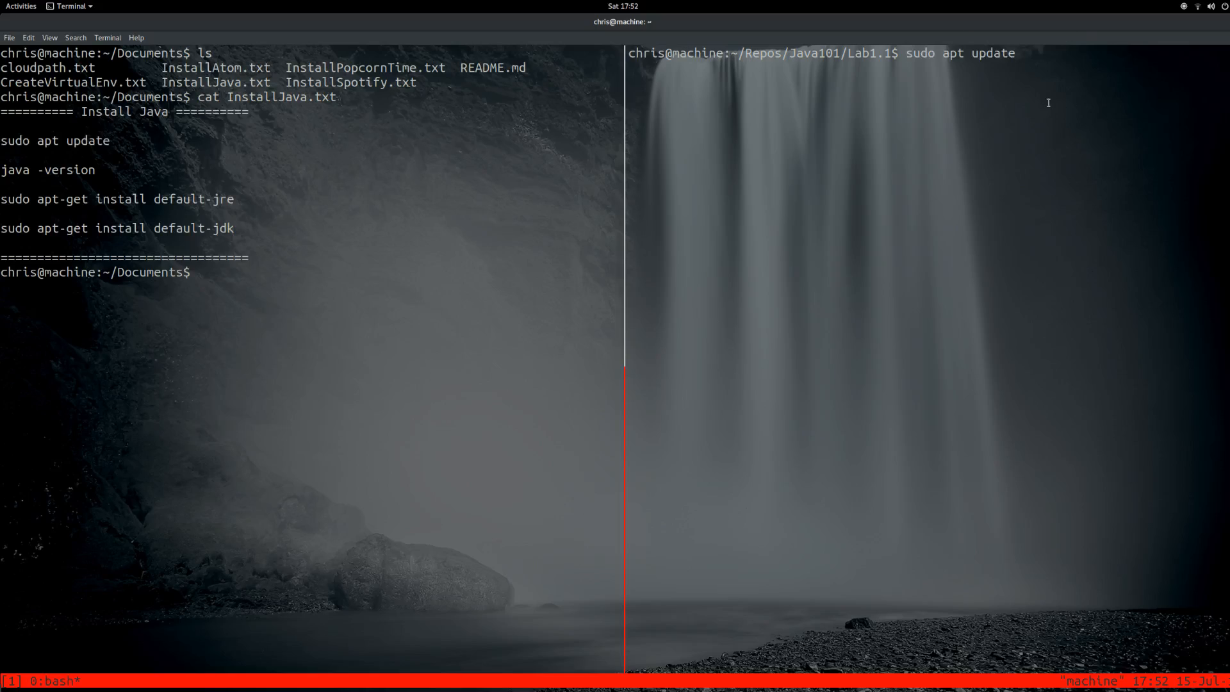
{"action": "key", "text": "Return"}
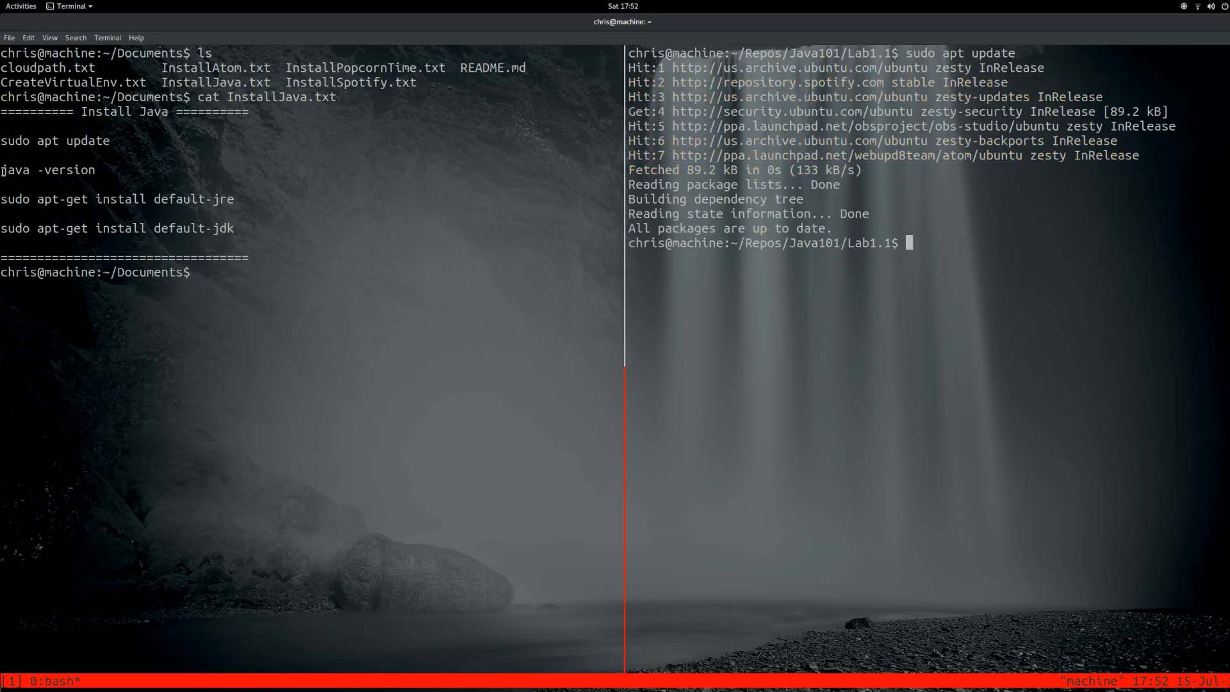
Step: Pick the 'java -version' command from the install notes
{"action": "double_click", "coordinate": [46, 169]}
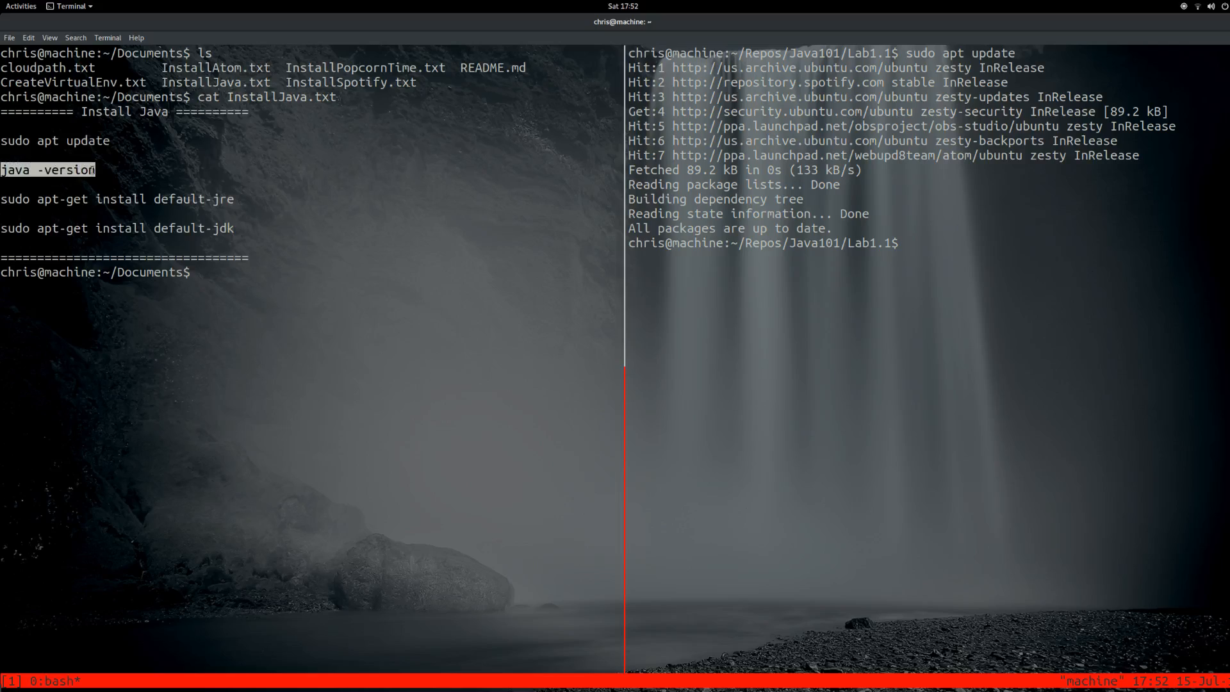
{"action": "mouse_move", "coordinate": [604, 175]}
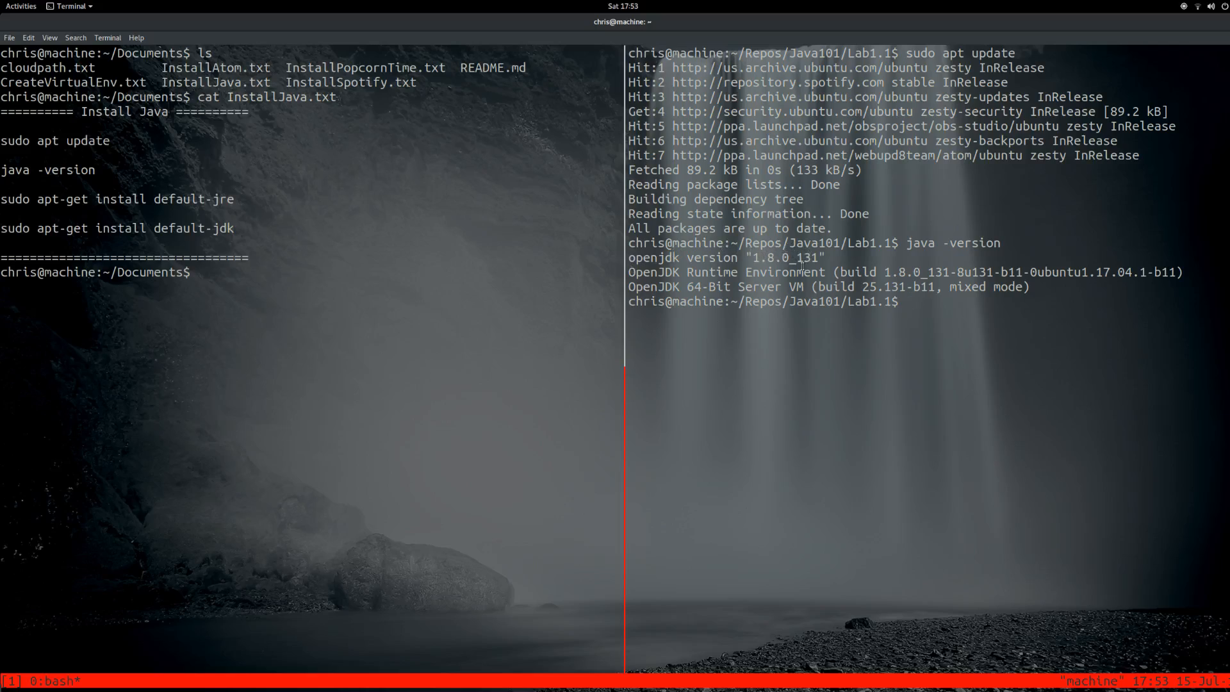
{"action": "mouse_move", "coordinate": [403, 185]}
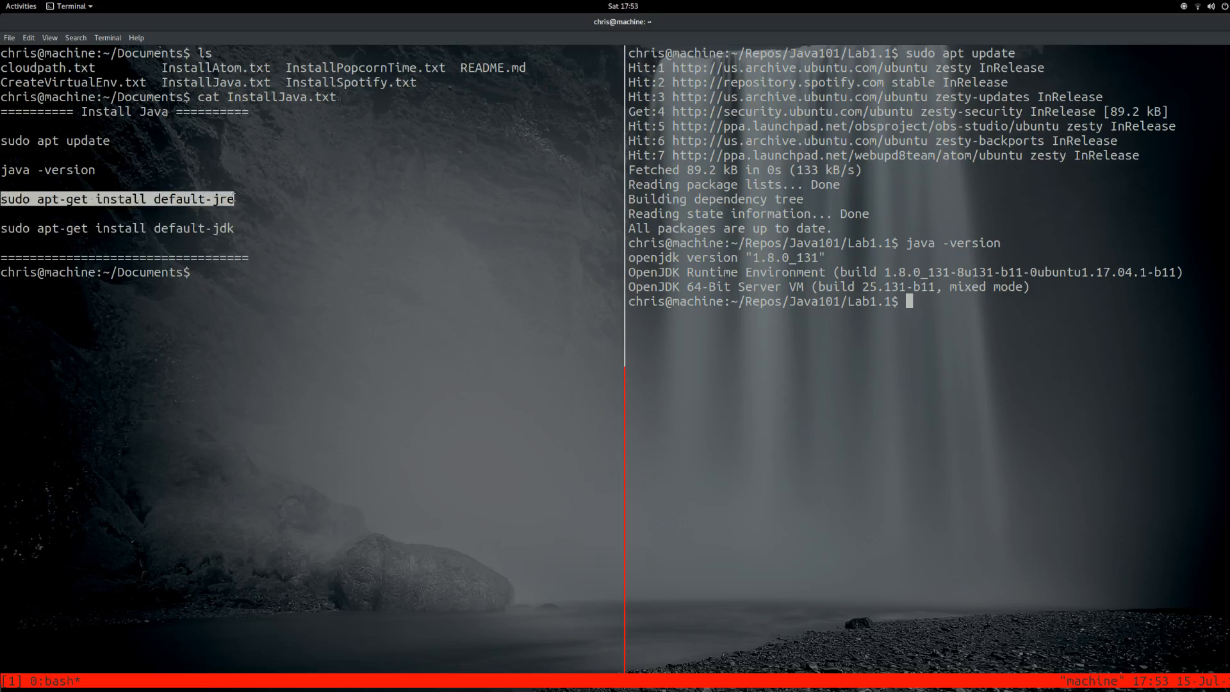
Step: Install default-jre, with apt reporting it is already the newest version
{"action": "type", "text": "sudo apt-get install default-jre"}
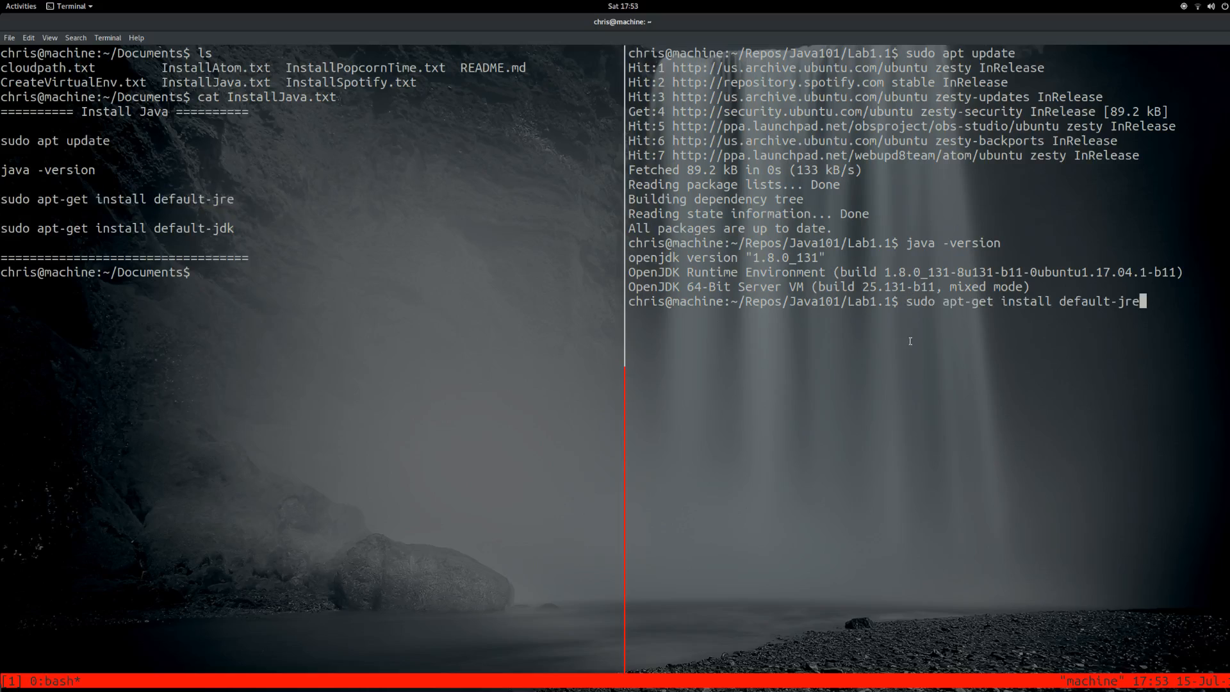
{"action": "key", "text": "Return"}
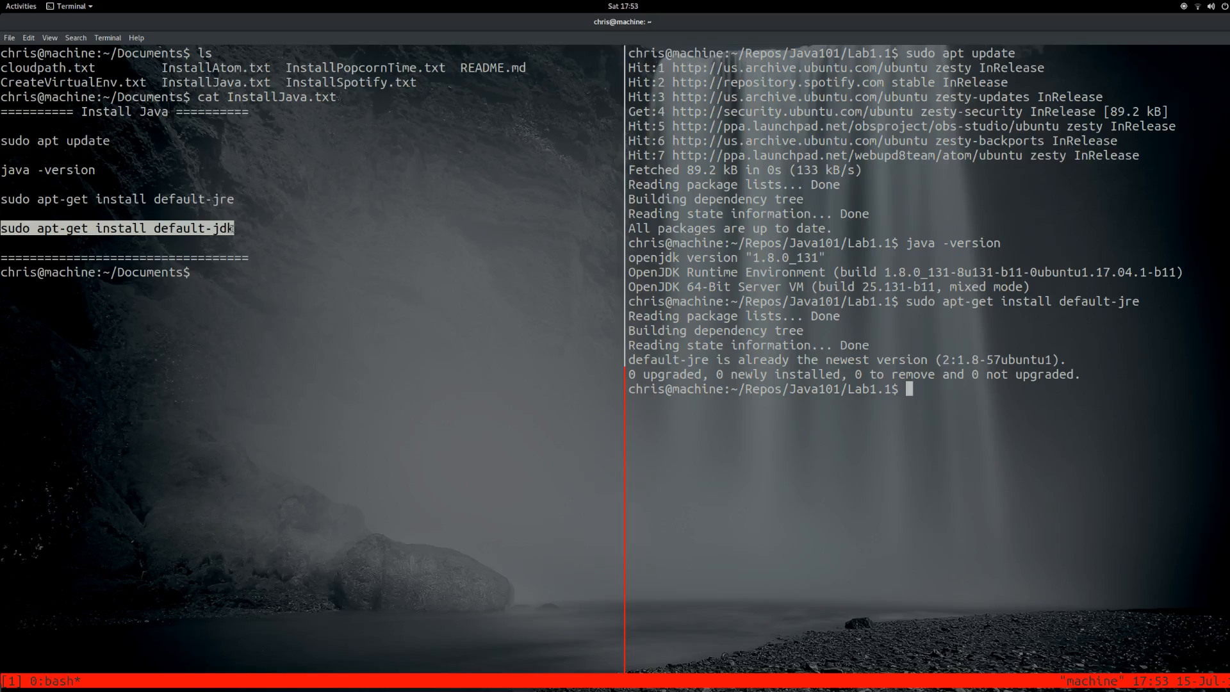
Step: Install default-jdk, with apt reporting it is already the newest version
{"action": "type", "text": "sudo apt-get install default-jdk"}
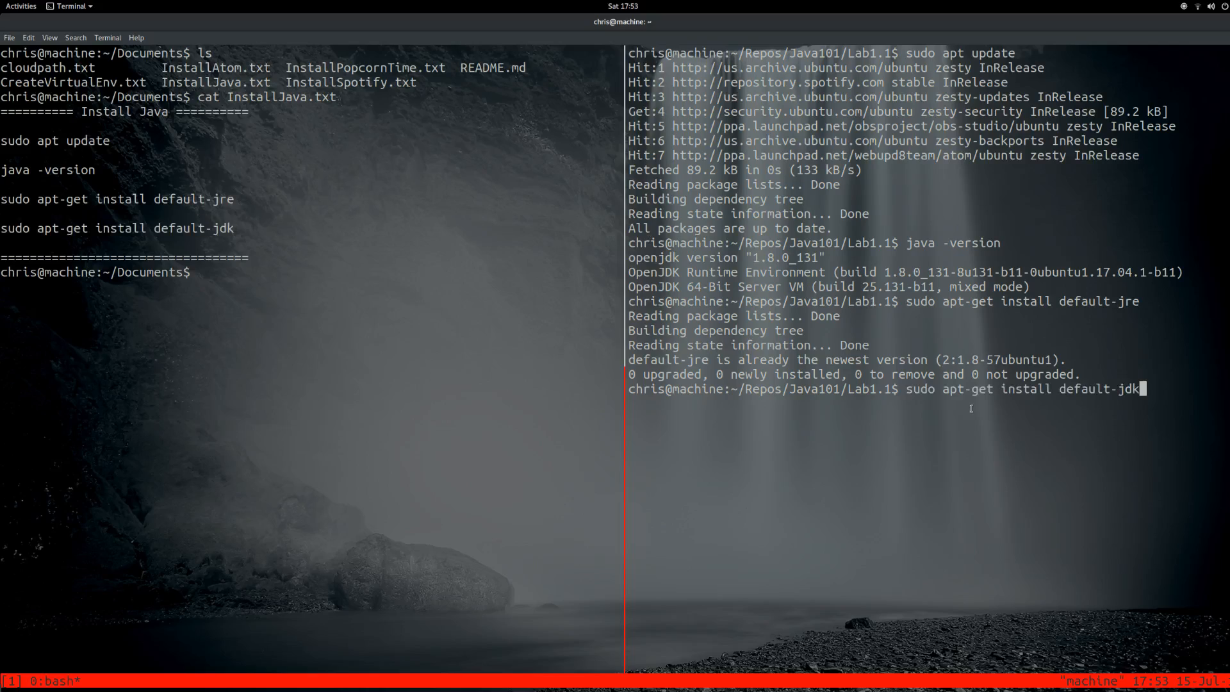
{"action": "key", "text": "Return"}
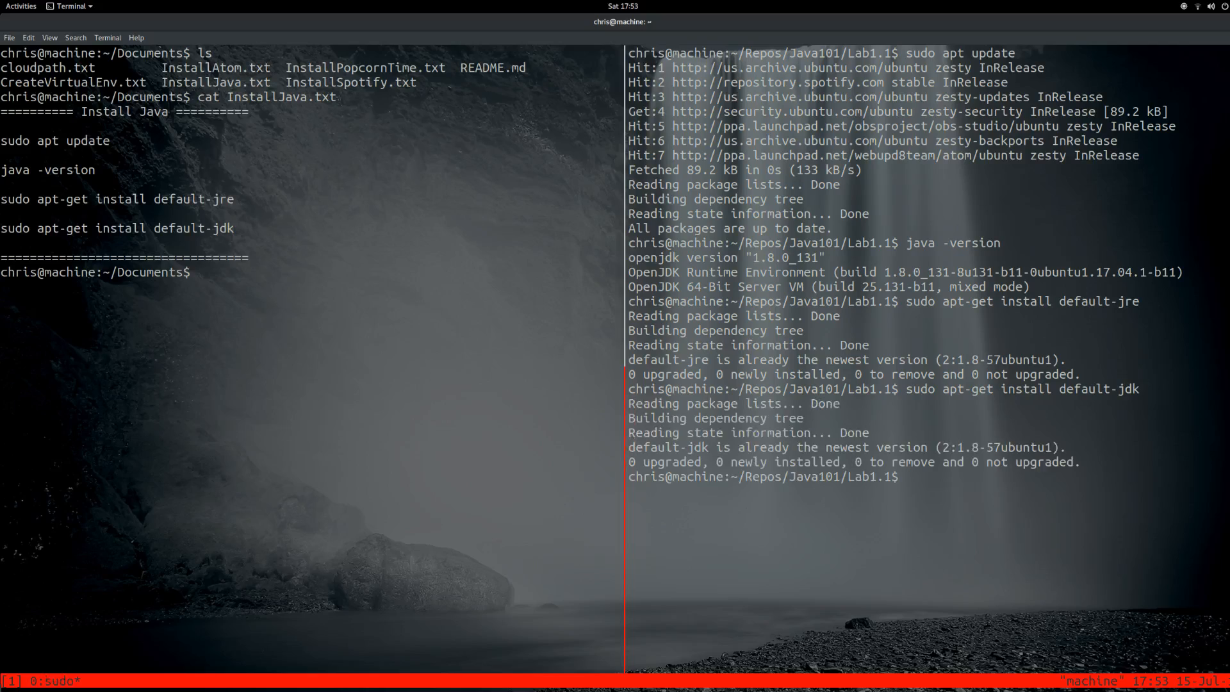
{"action": "type", "text": "cl"}
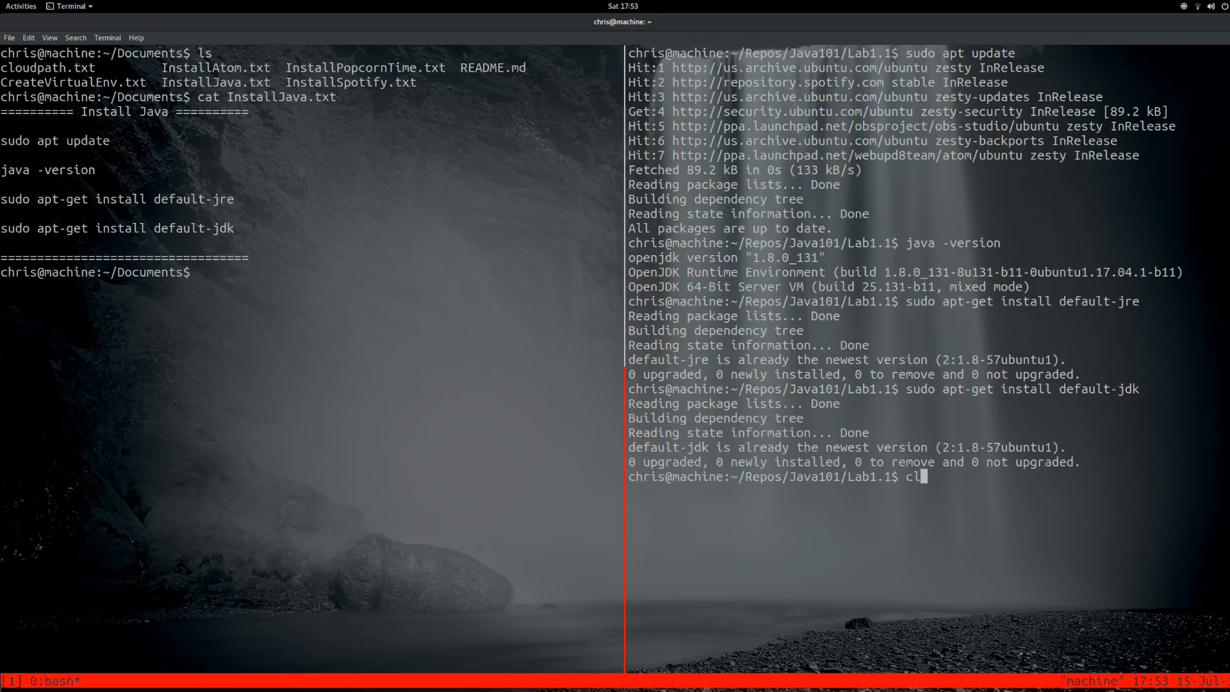
Step: Clear the right pane and start the 'javac Greeting.java' compile command
{"action": "key", "text": "Return"}
{"action": "type", "text": "ls"}
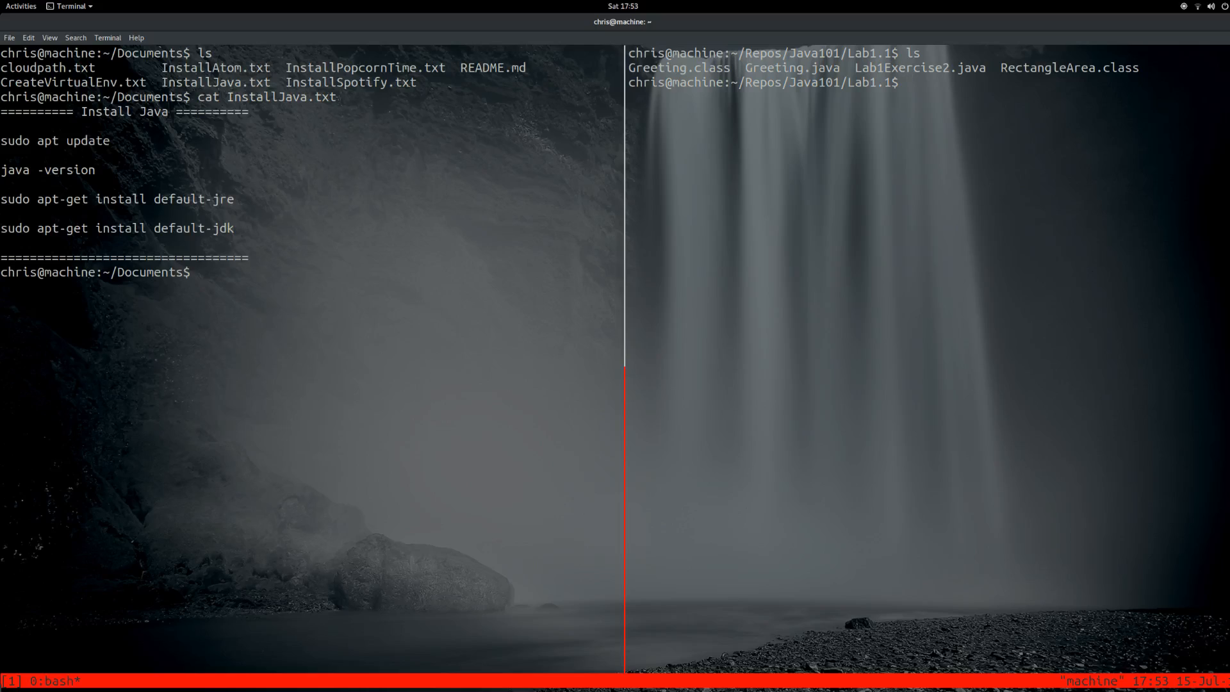
{"action": "type", "text": "javac"}
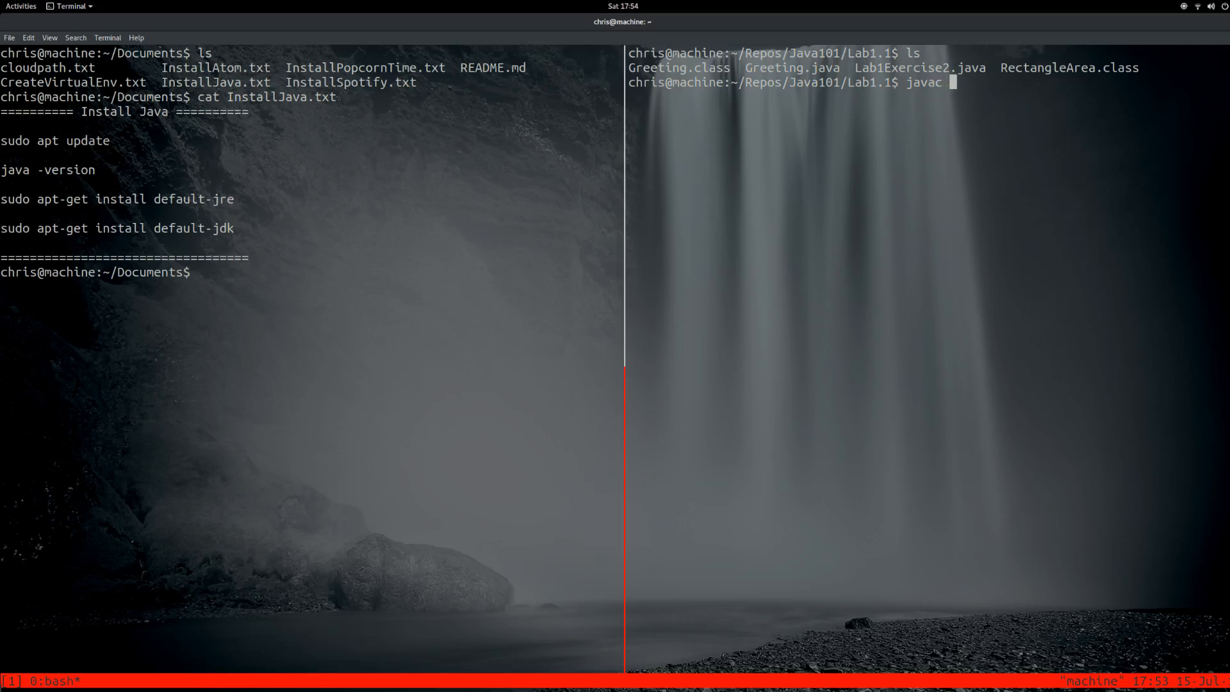
{"action": "type", "text": "Greeting.java"}
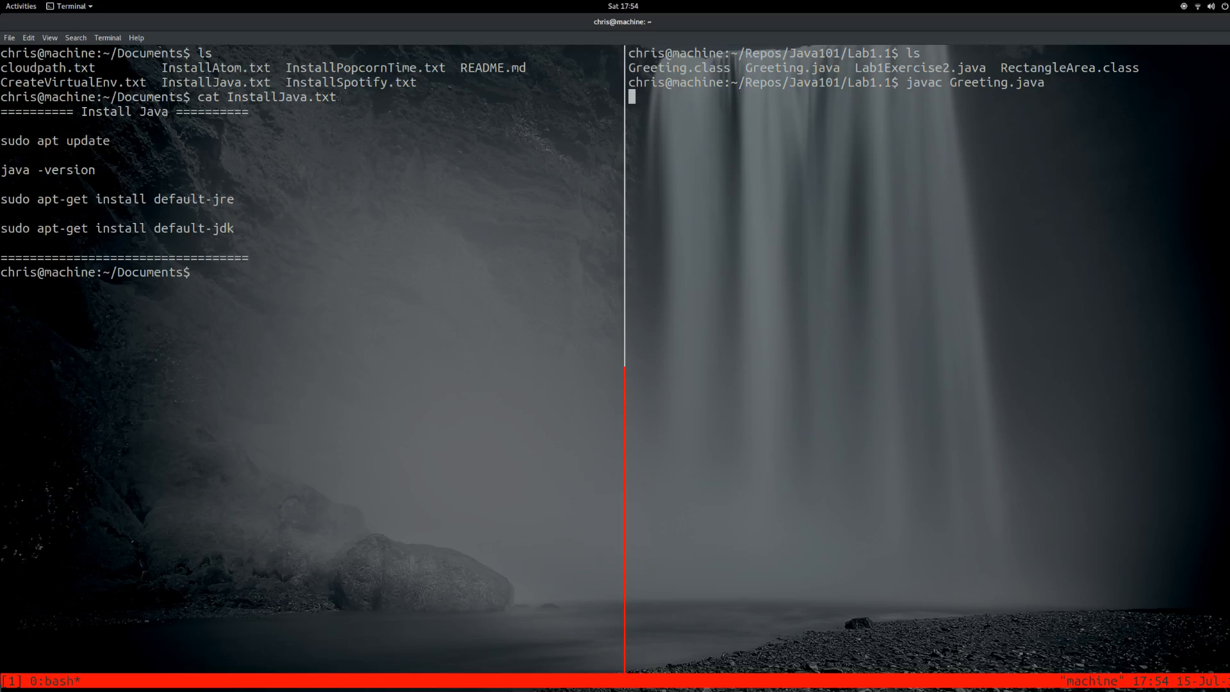
Step: Compile Greeting.java without errors
{"action": "key", "text": "Return"}
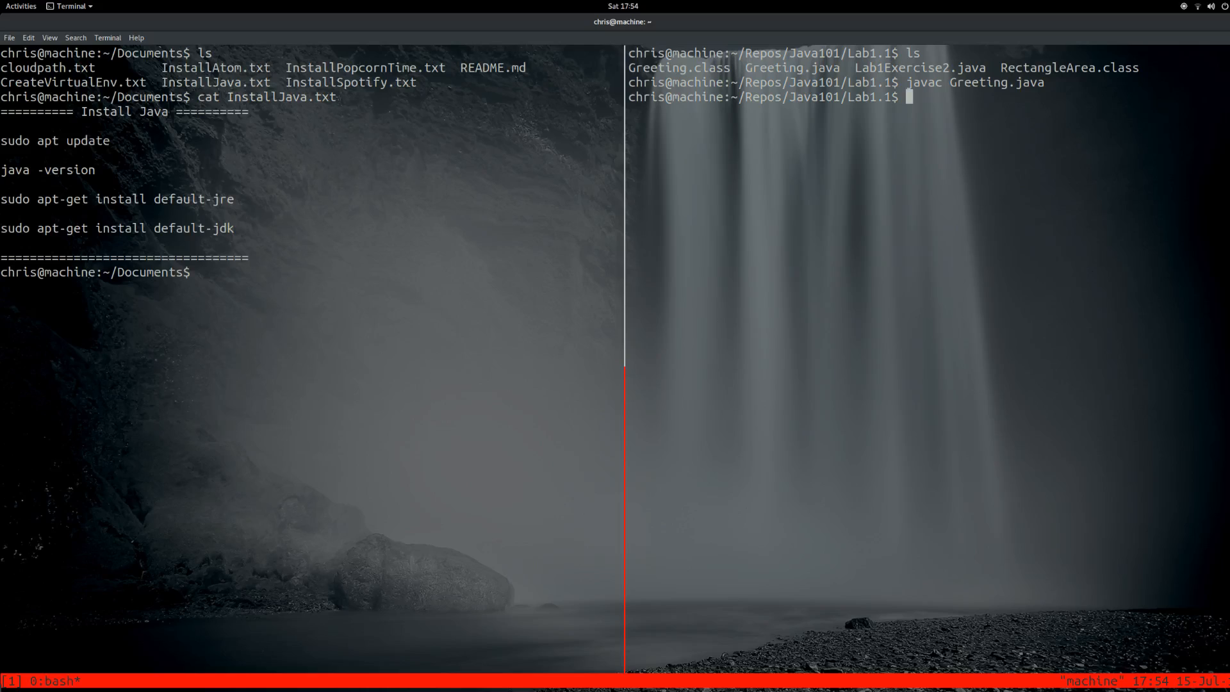
Step: Run 'java Greeting', printing 'Hello Chris'
{"action": "type", "text": "ja"}
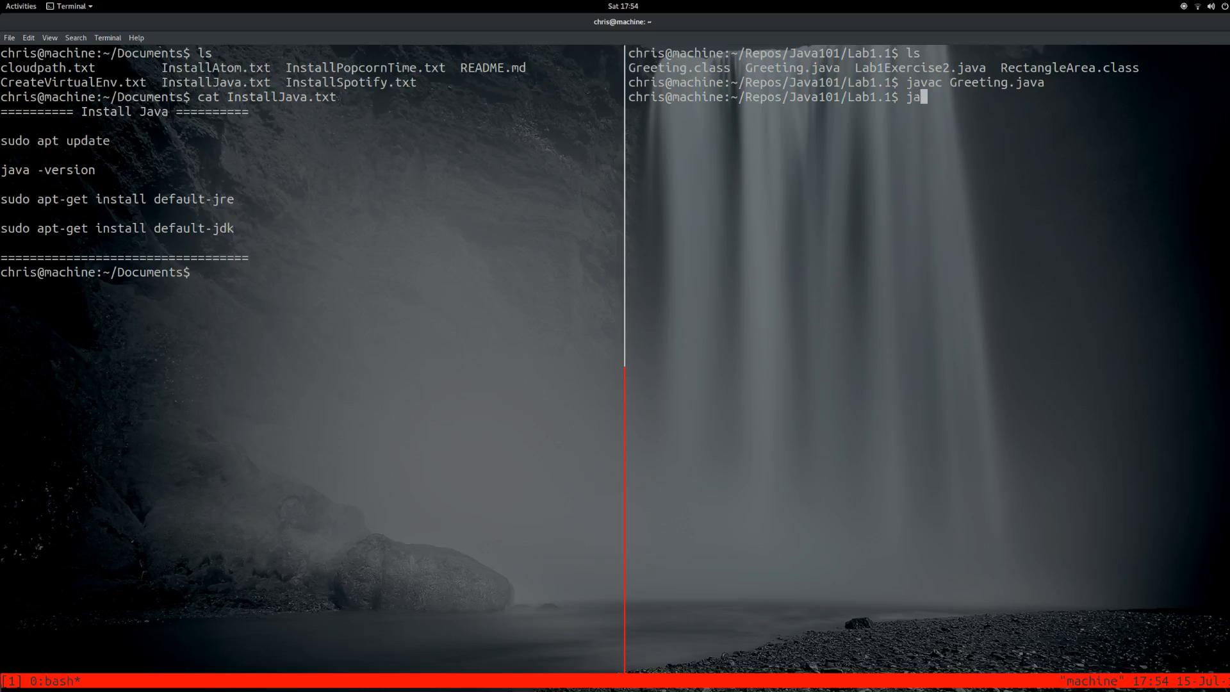
{"action": "type", "text": "va Greeting"}
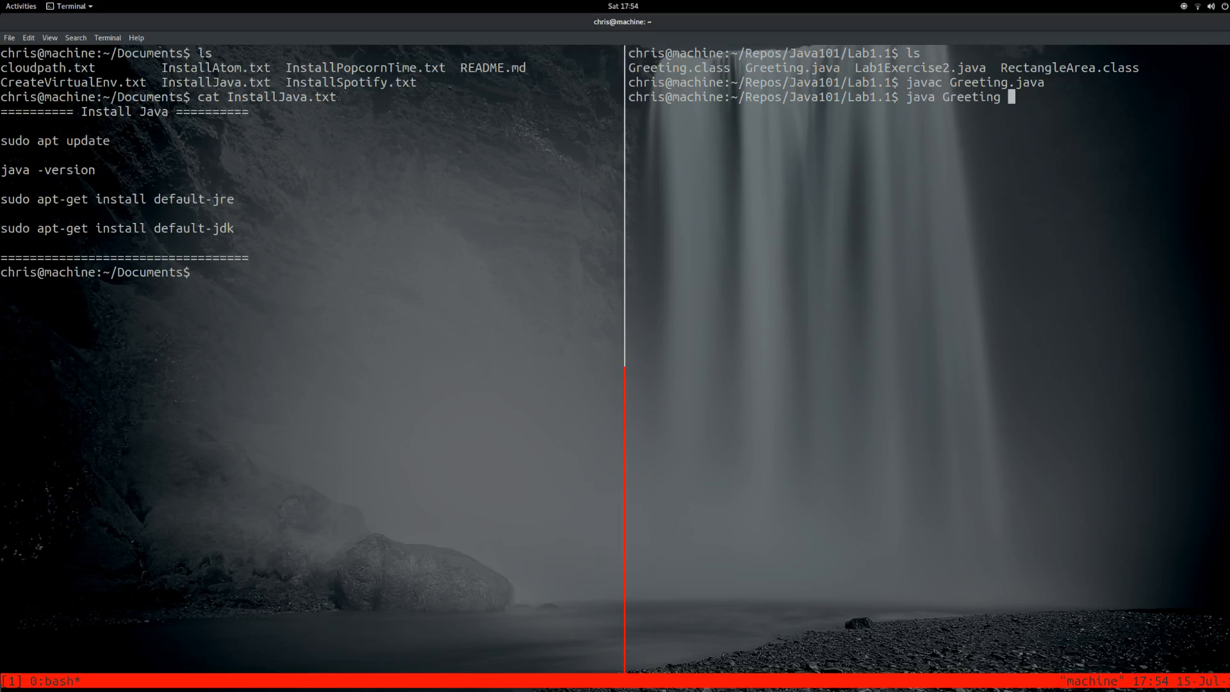
{"action": "key", "text": "Return"}
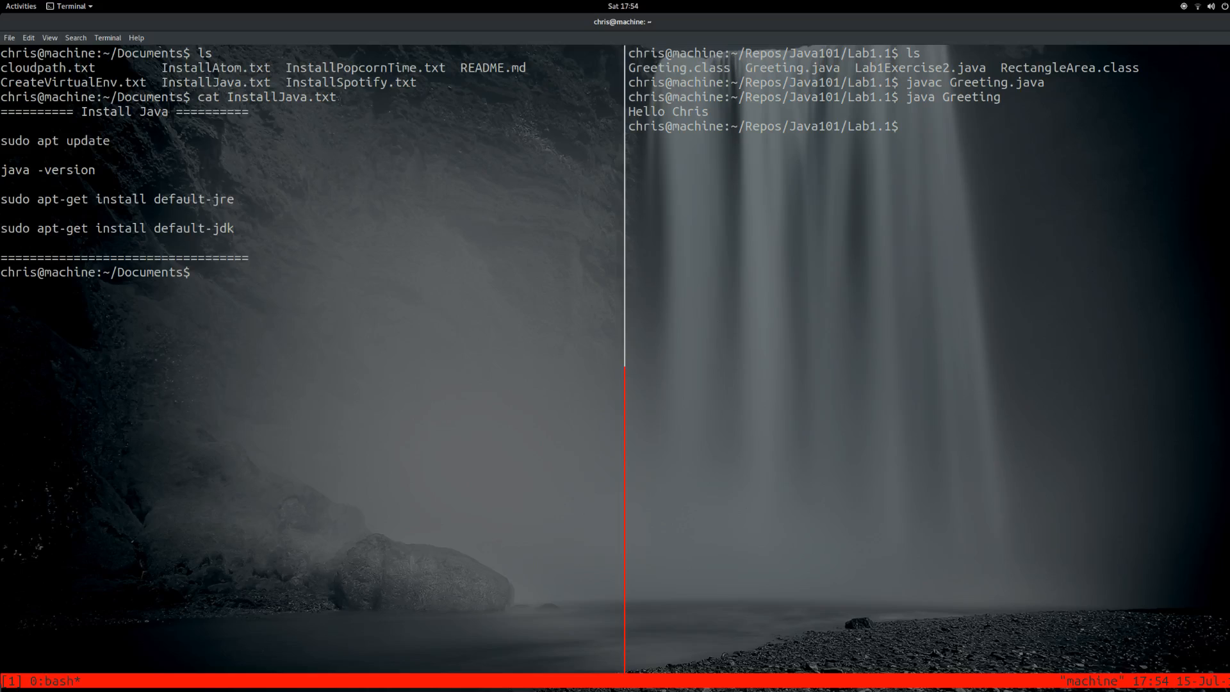